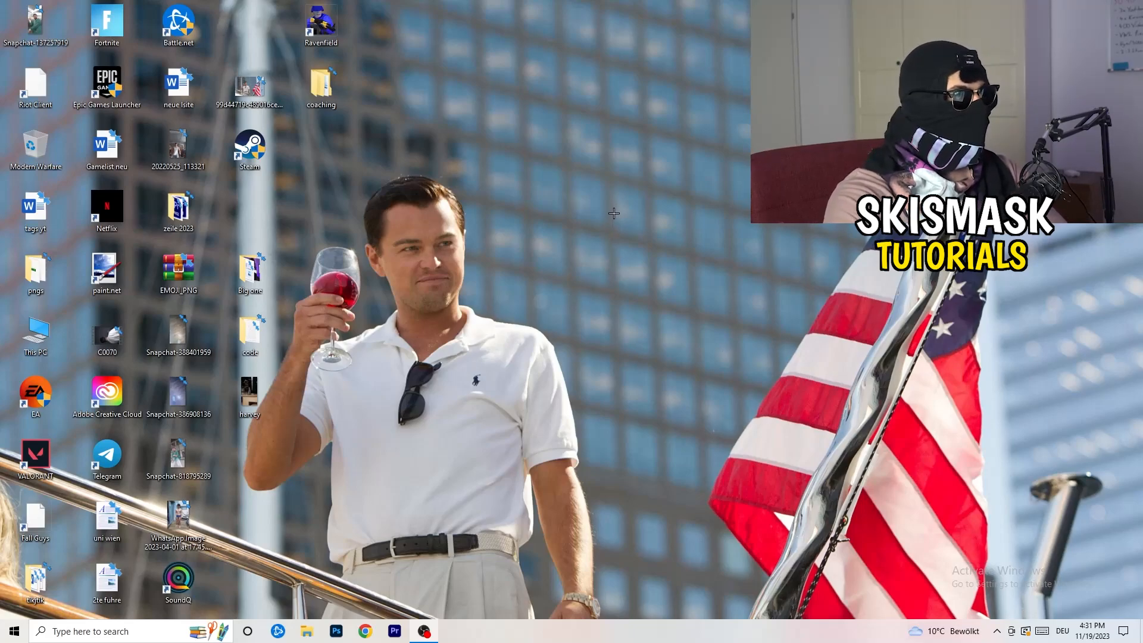
Right-click an empty desktop area to show the menu with NVIDIA Control Panel.
right_click(613, 213)
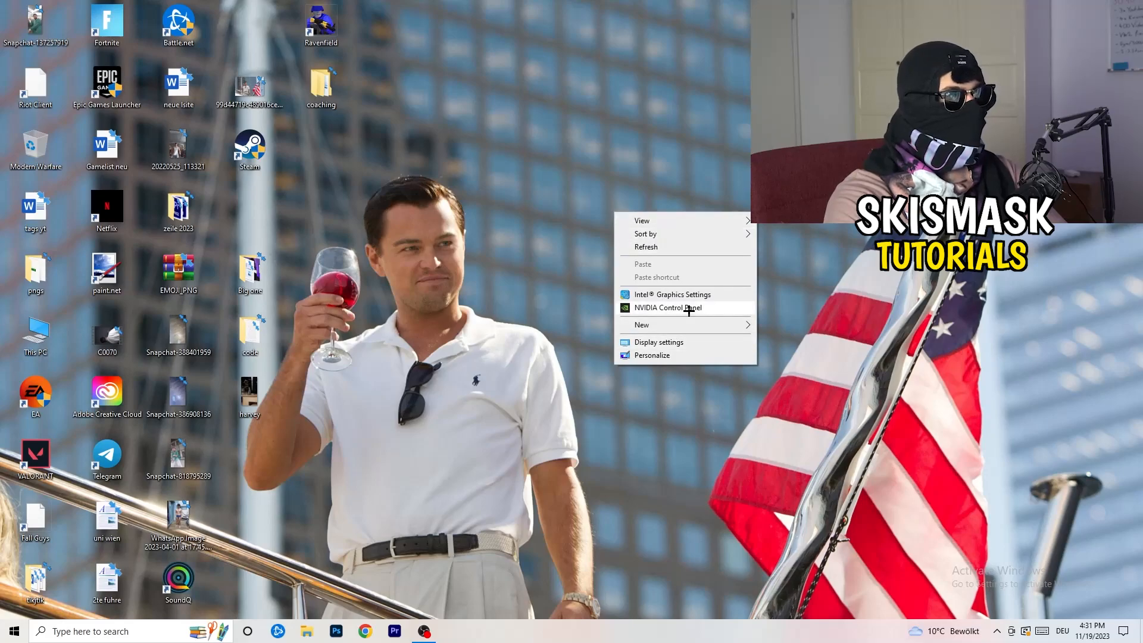
mouse_move(948, 402)
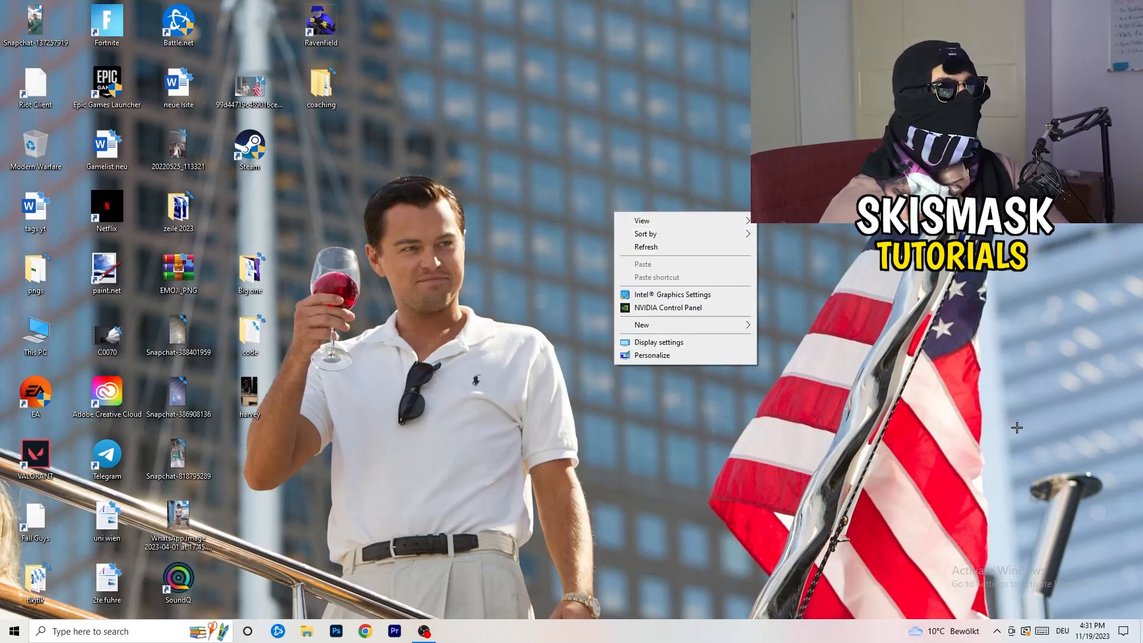
mouse_move(1057, 442)
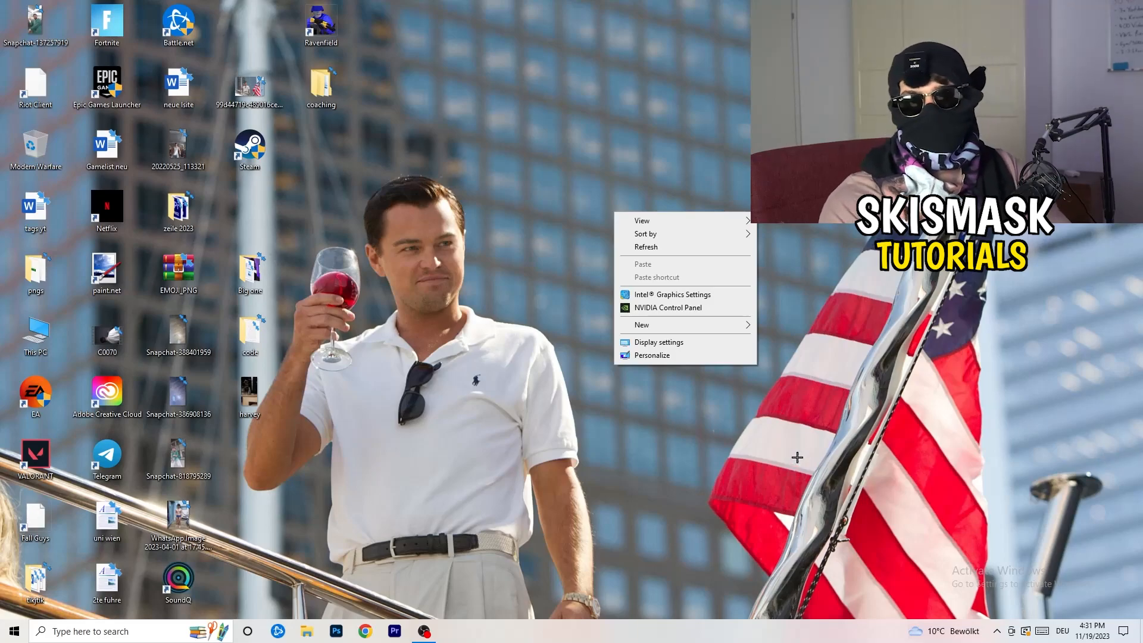
Launch NVIDIA Control Panel and open Customize under Change resolution.
left_click(796, 418)
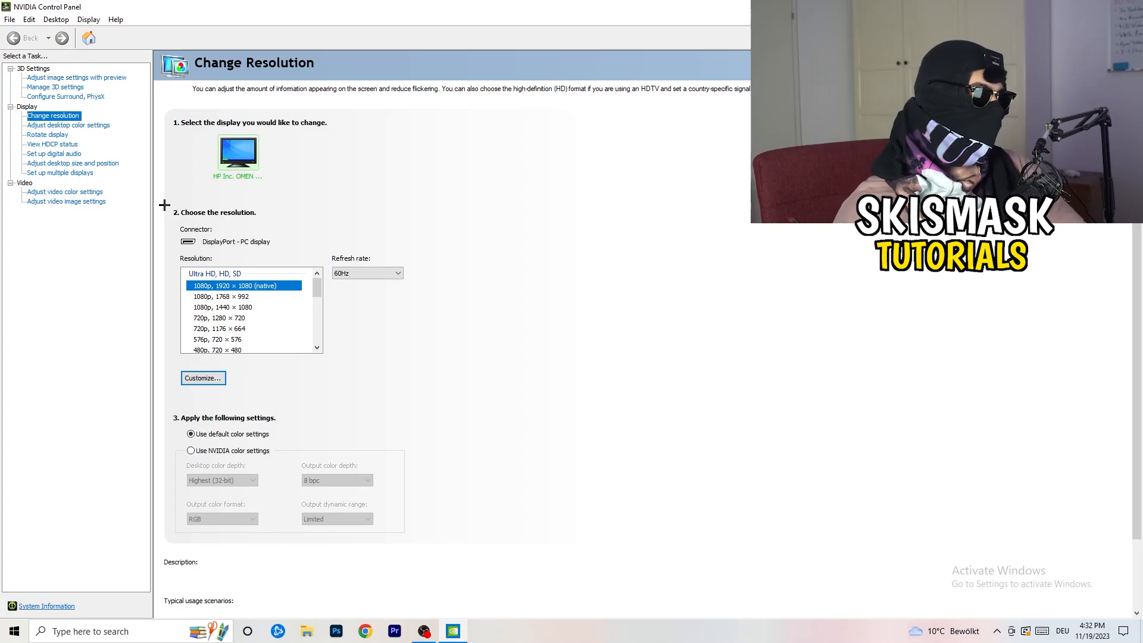
left_click(202, 377)
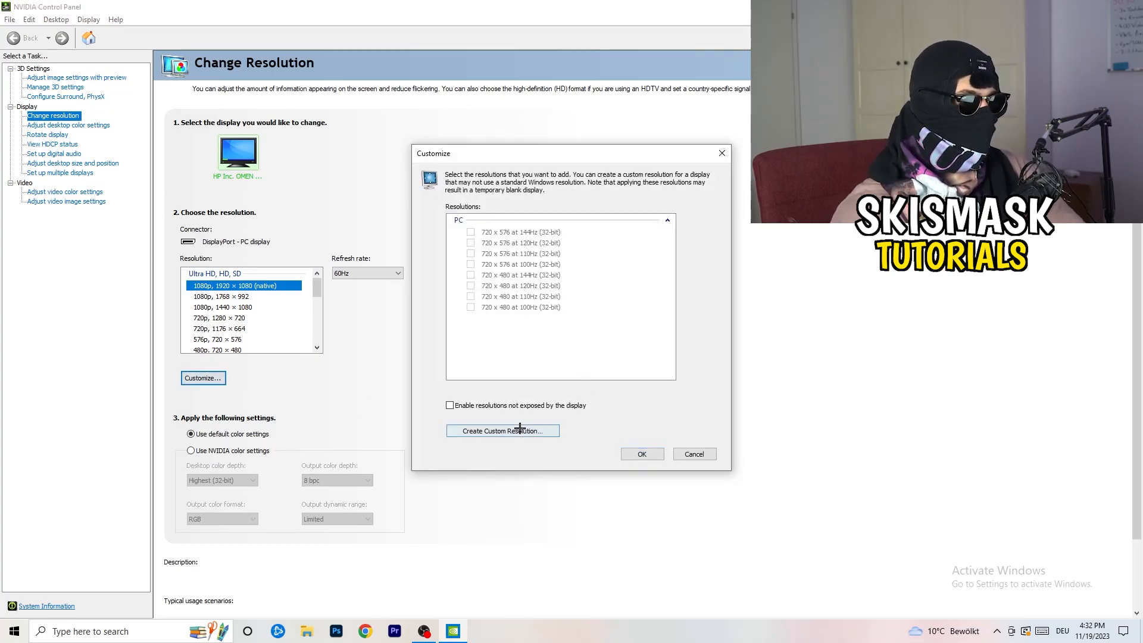
Start a new custom resolution and enter 1440 by 1040.
left_click(501, 429)
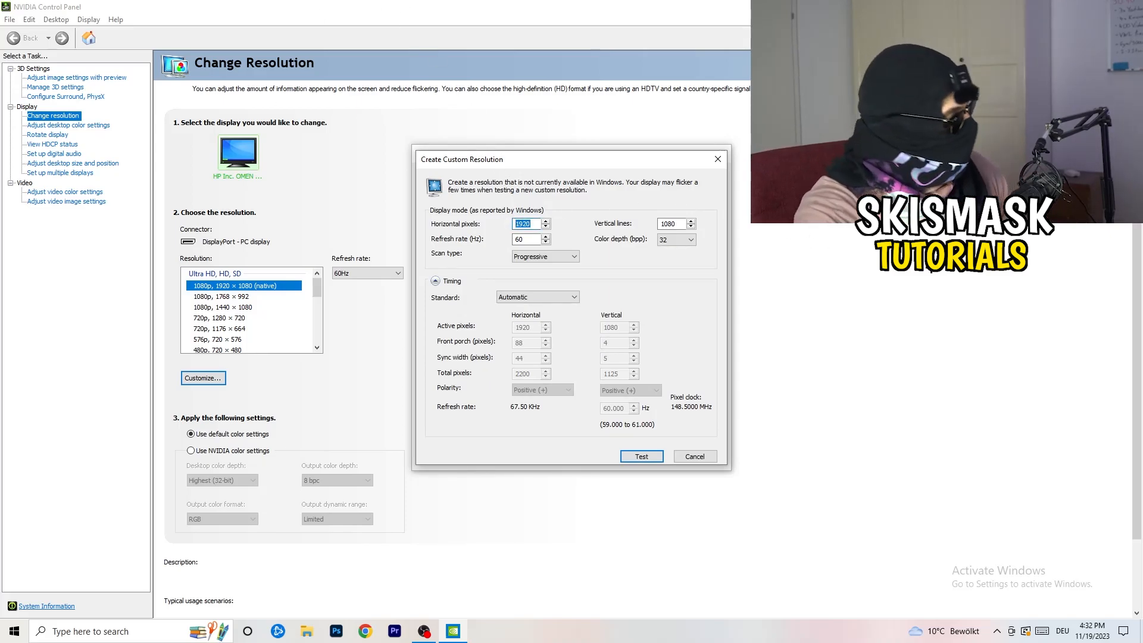
type("1140")
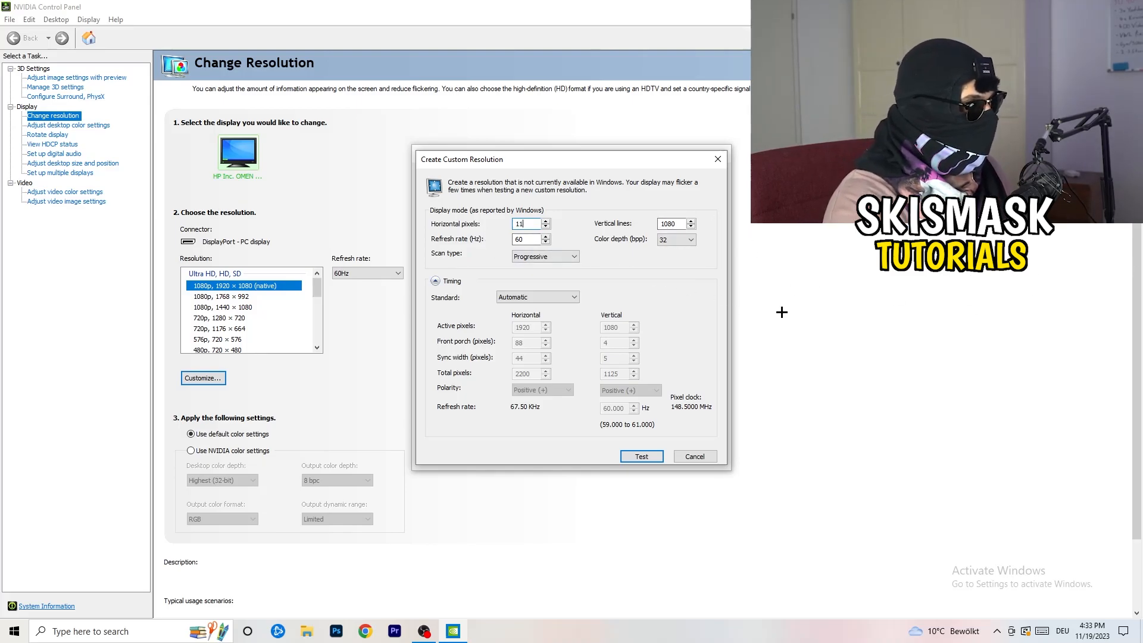
type("1440")
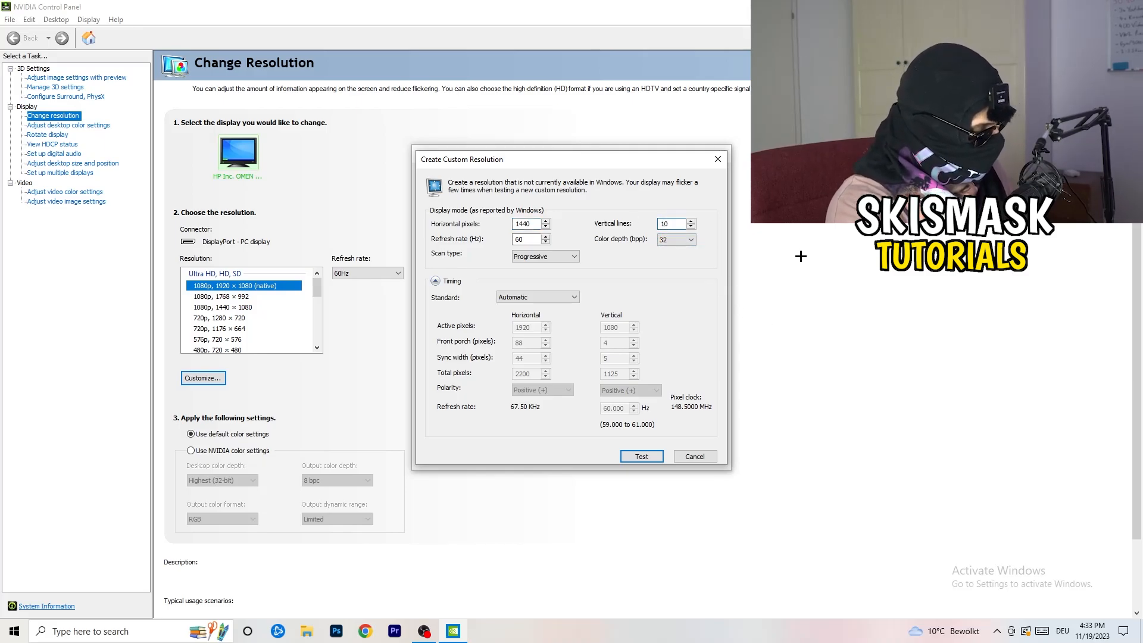
type("1040")
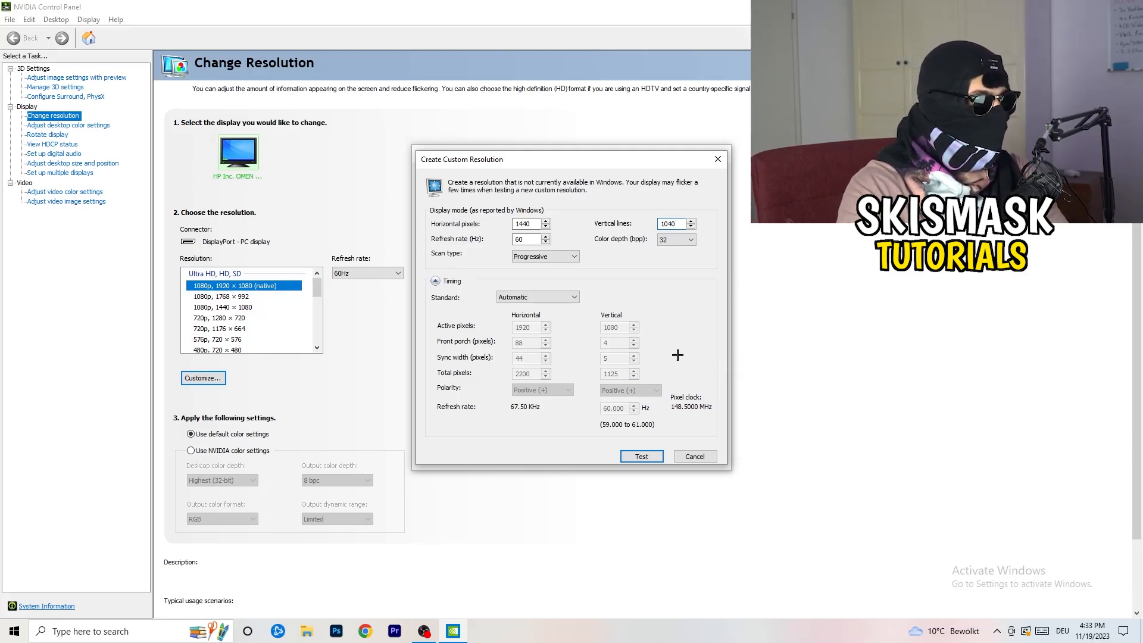
Set the timing standard to CVT reduced blank and close the custom resolution window.
left_click(543, 256)
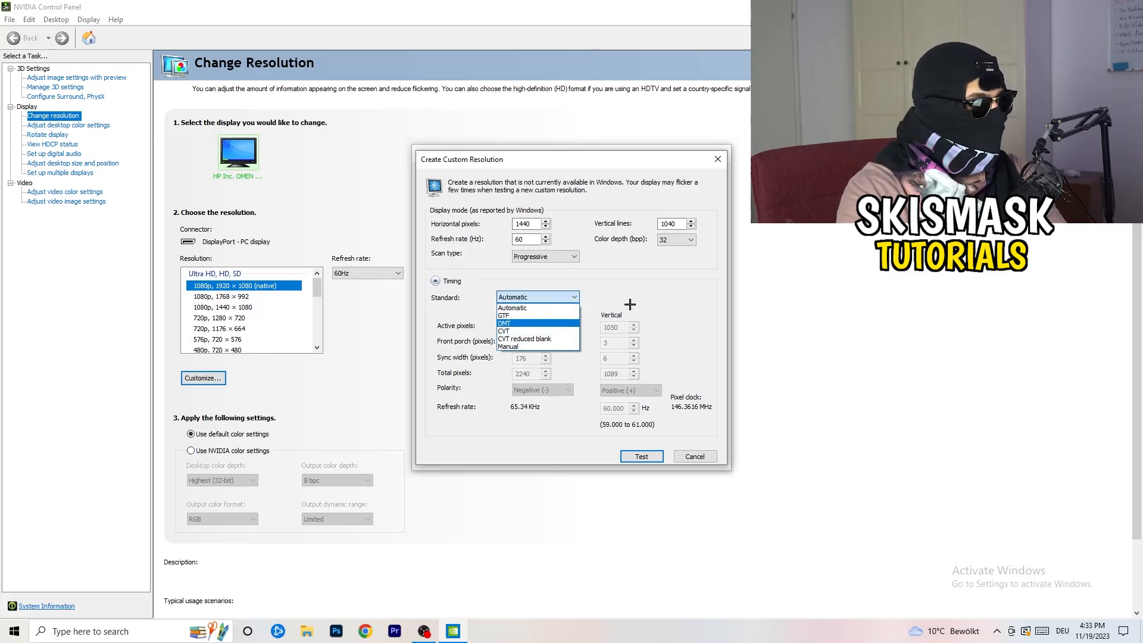
left_click(512, 307)
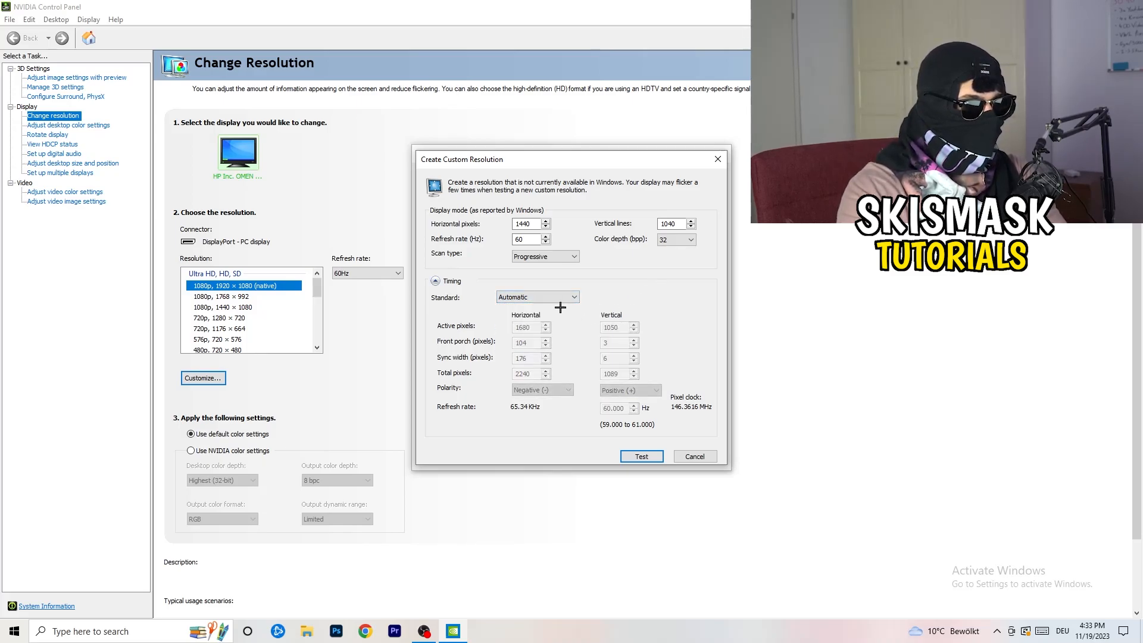
left_click(576, 296)
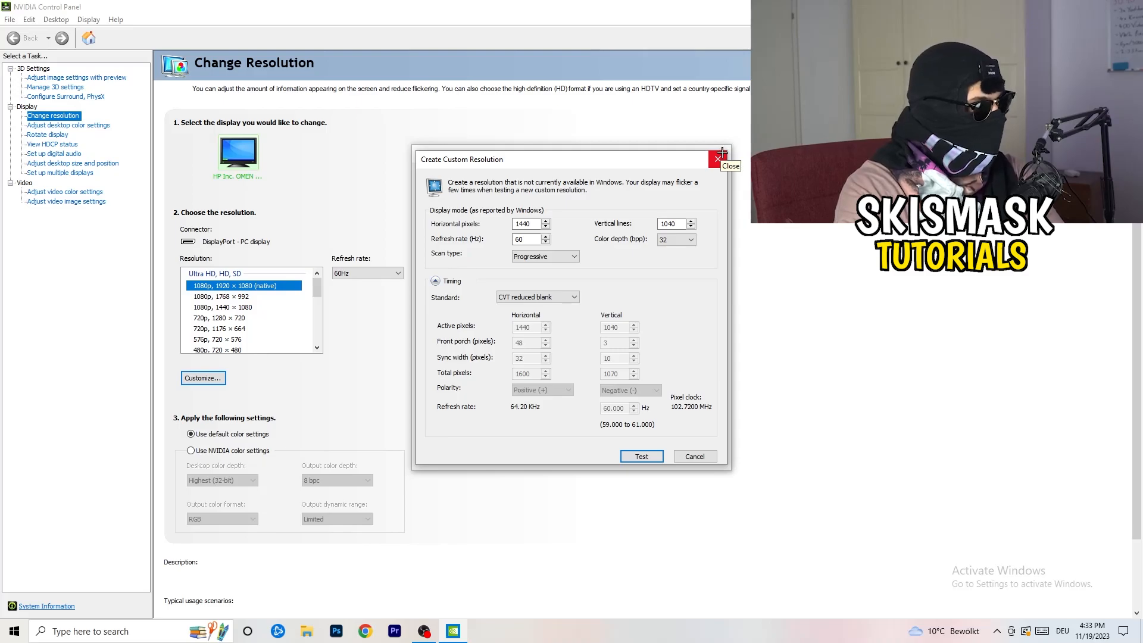
left_click(718, 160)
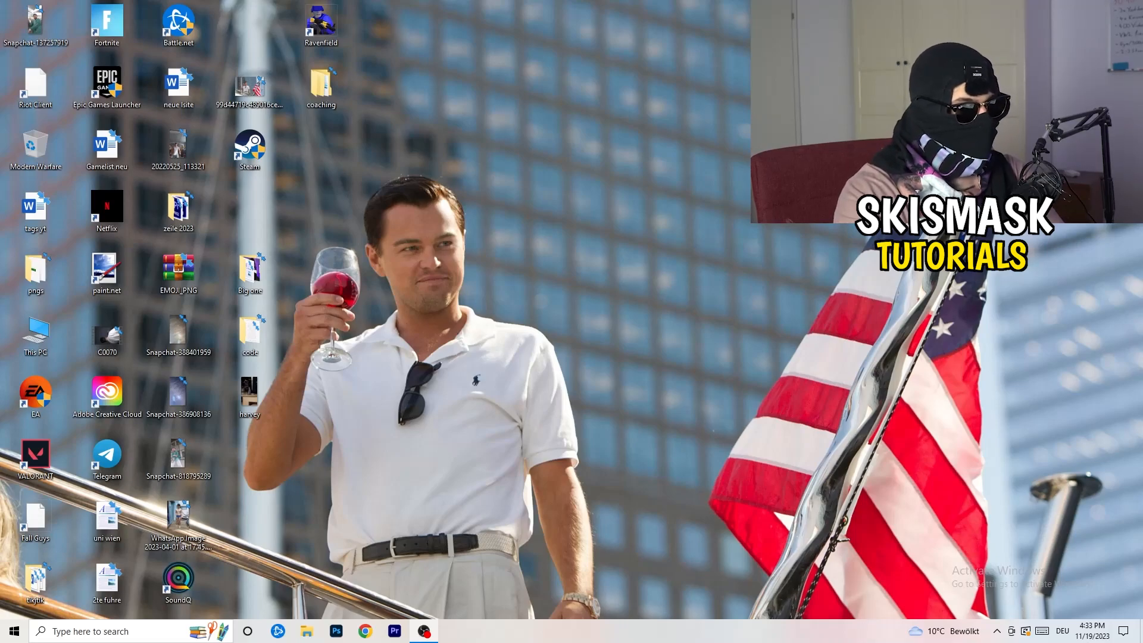
Open Windows Settings and go to System > Display showing both monitors.
left_click(12, 631)
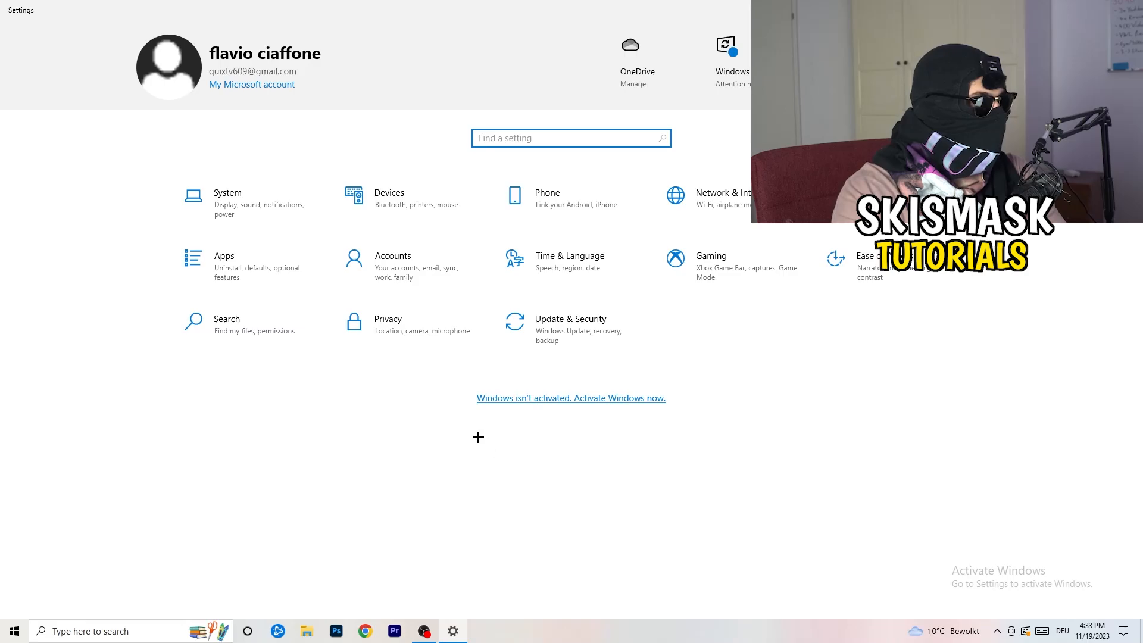
left_click(227, 198)
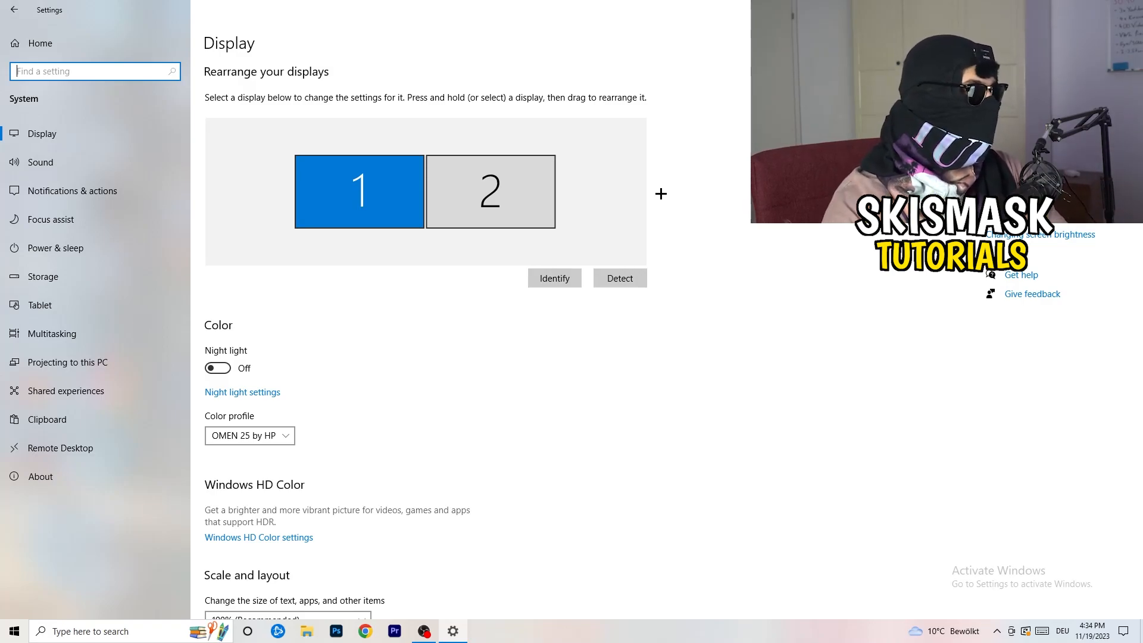
Keep text and app scaling at 100% in Scale and layout.
scroll("down", 3)
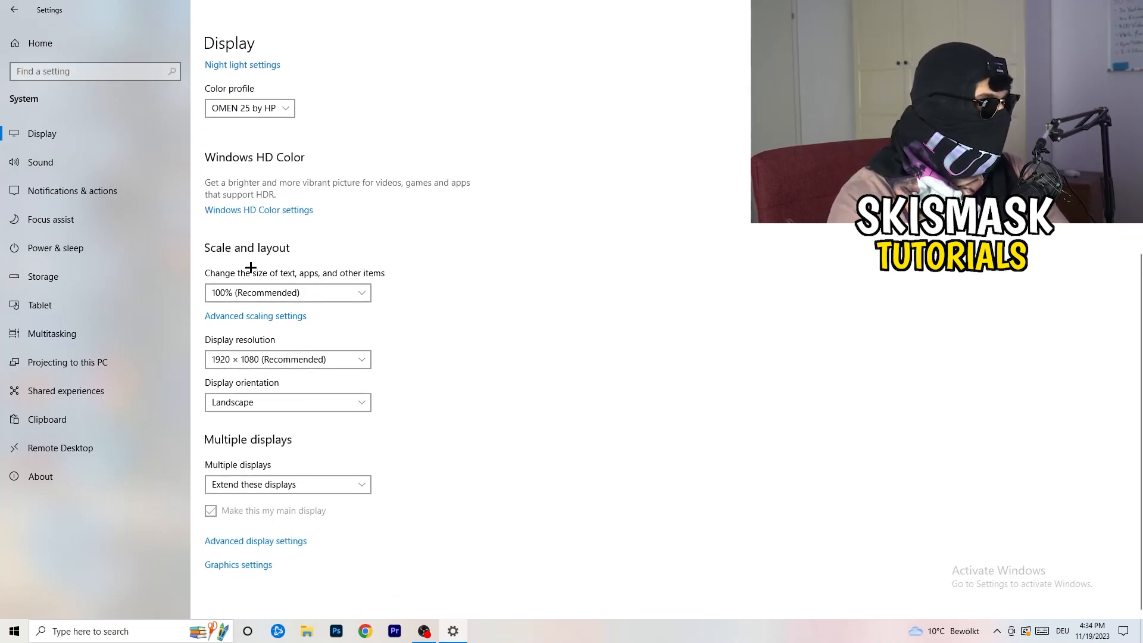
mouse_move(348, 279)
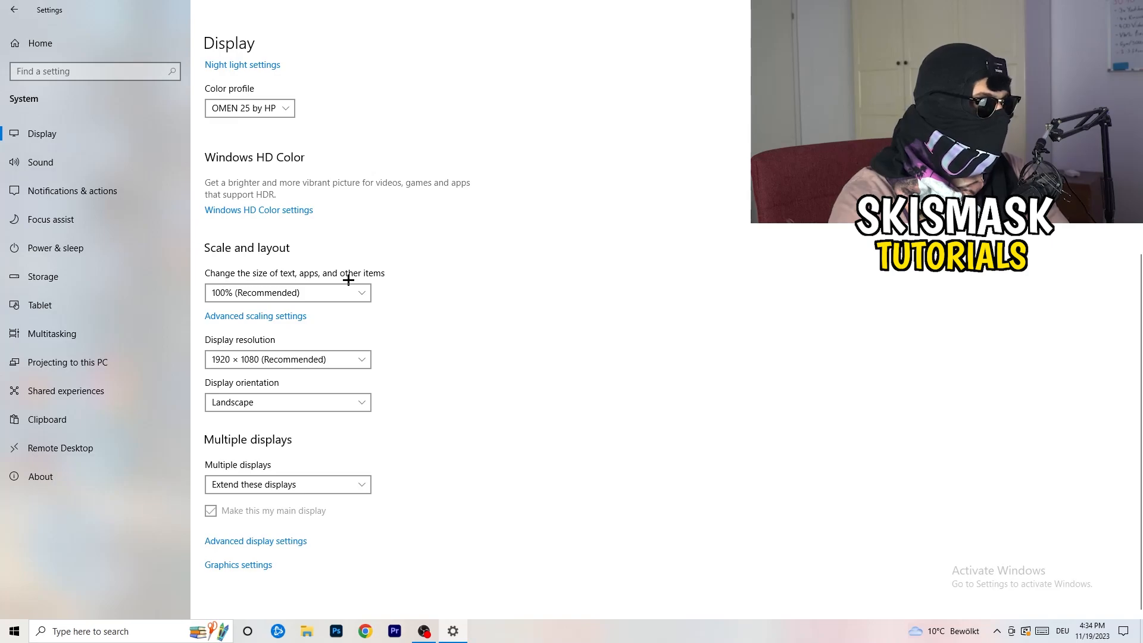
left_click(287, 293)
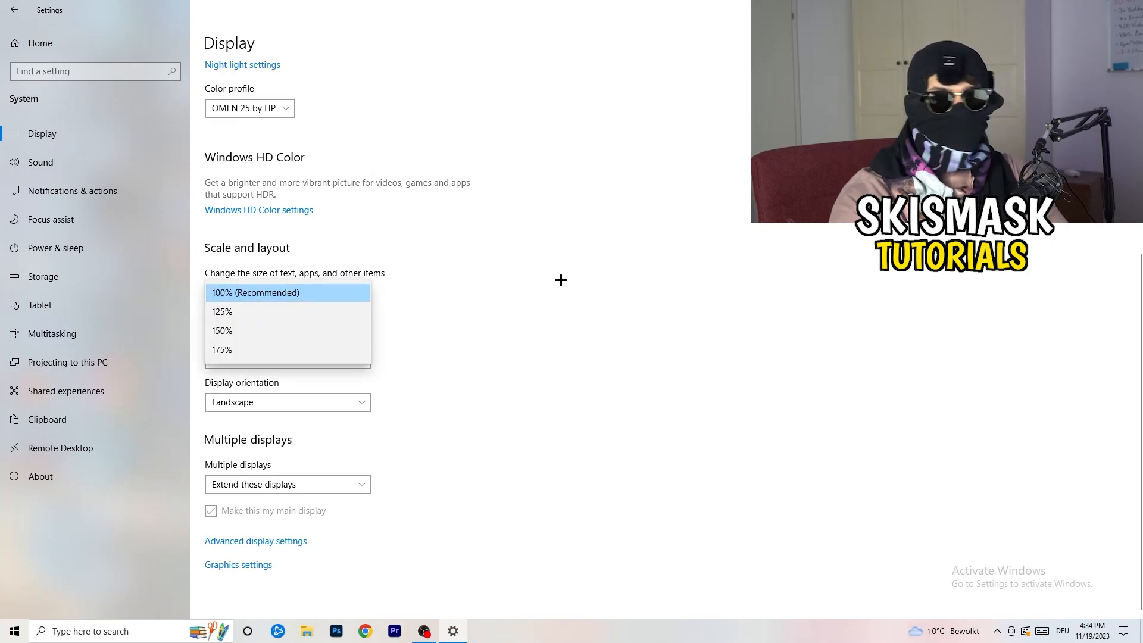
left_click(287, 292)
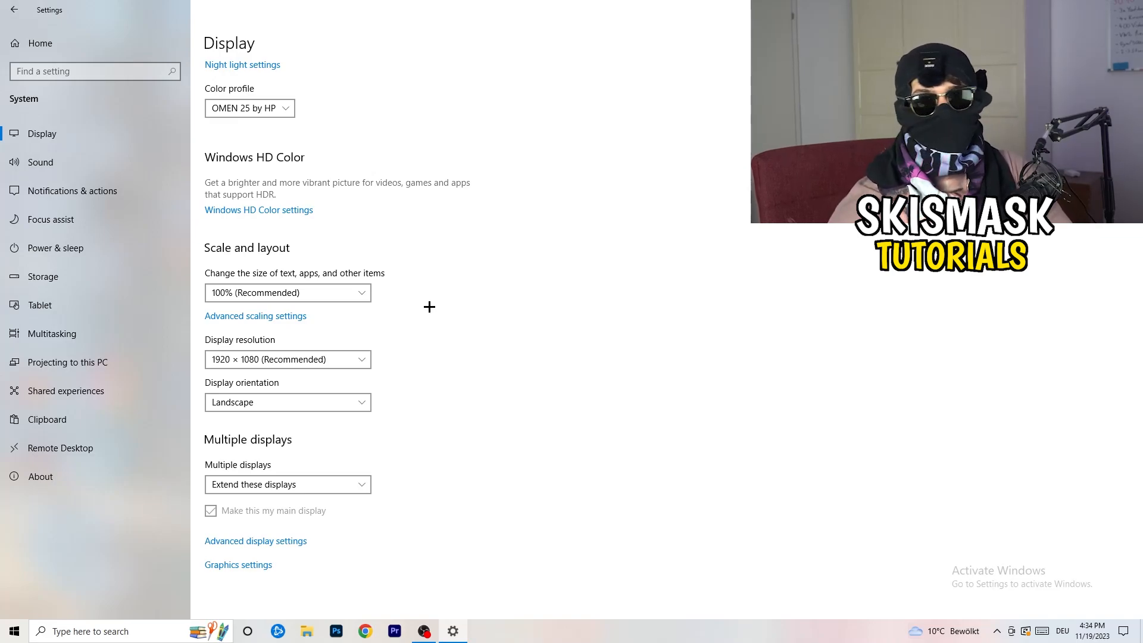
mouse_move(293, 390)
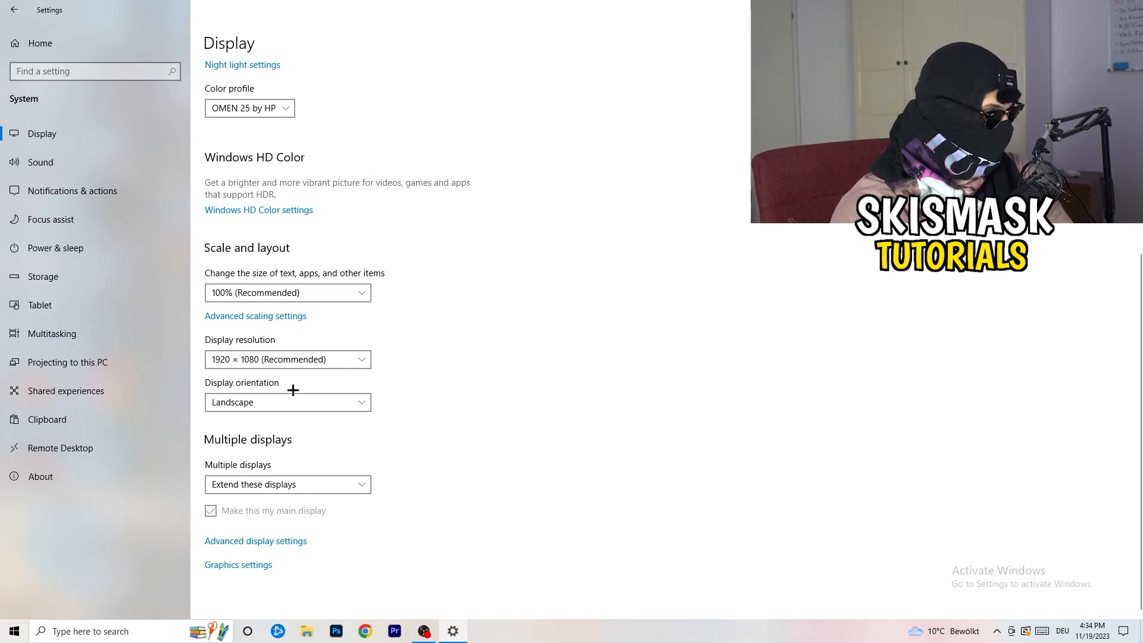
mouse_move(384, 416)
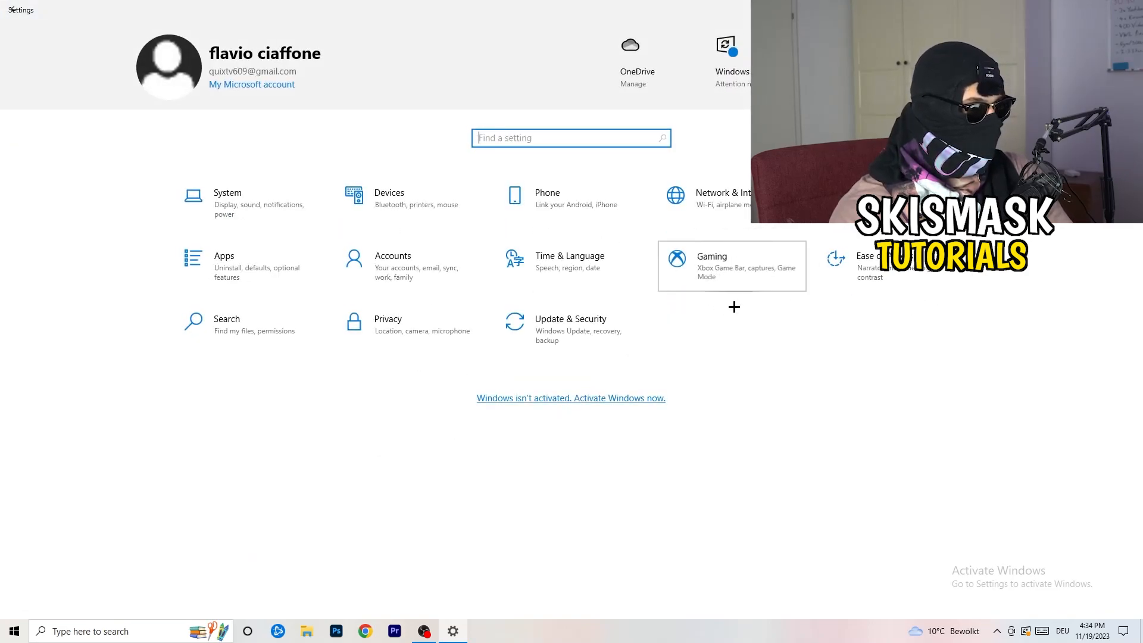
Open Gaming settings and its Game Mode page, leaving Xbox Game Bar off.
left_click(711, 256)
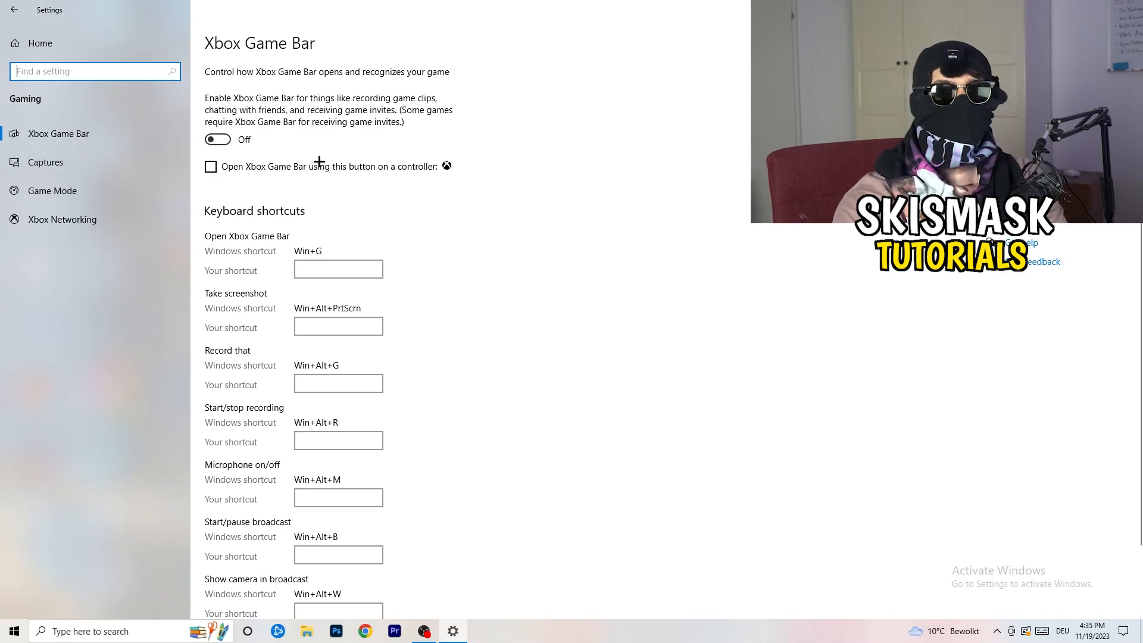
mouse_move(339, 163)
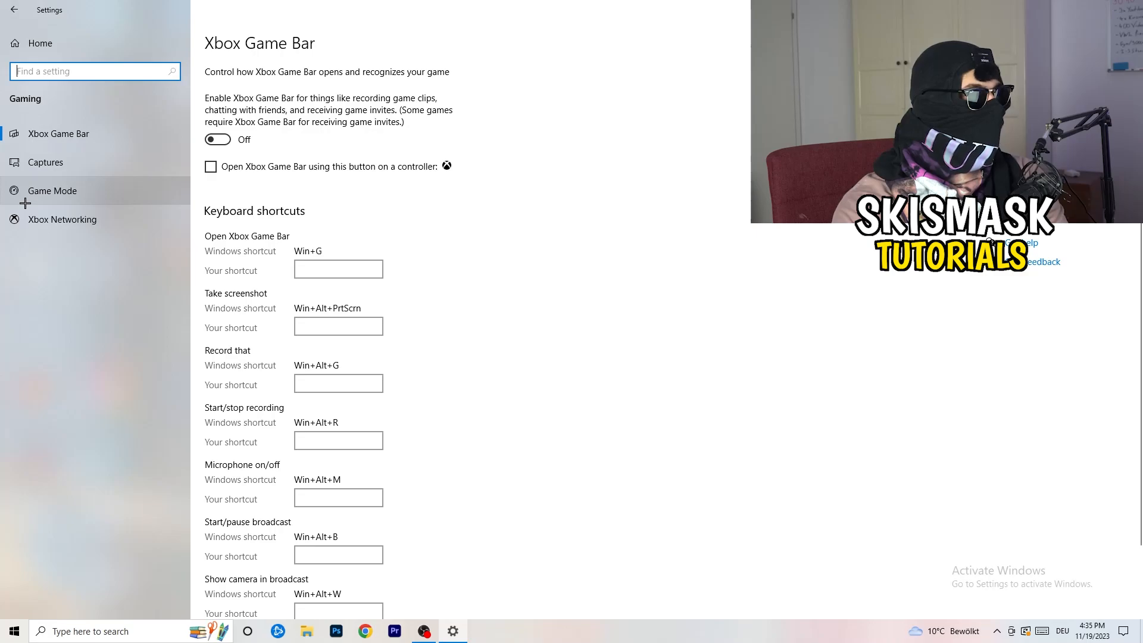
left_click(51, 190)
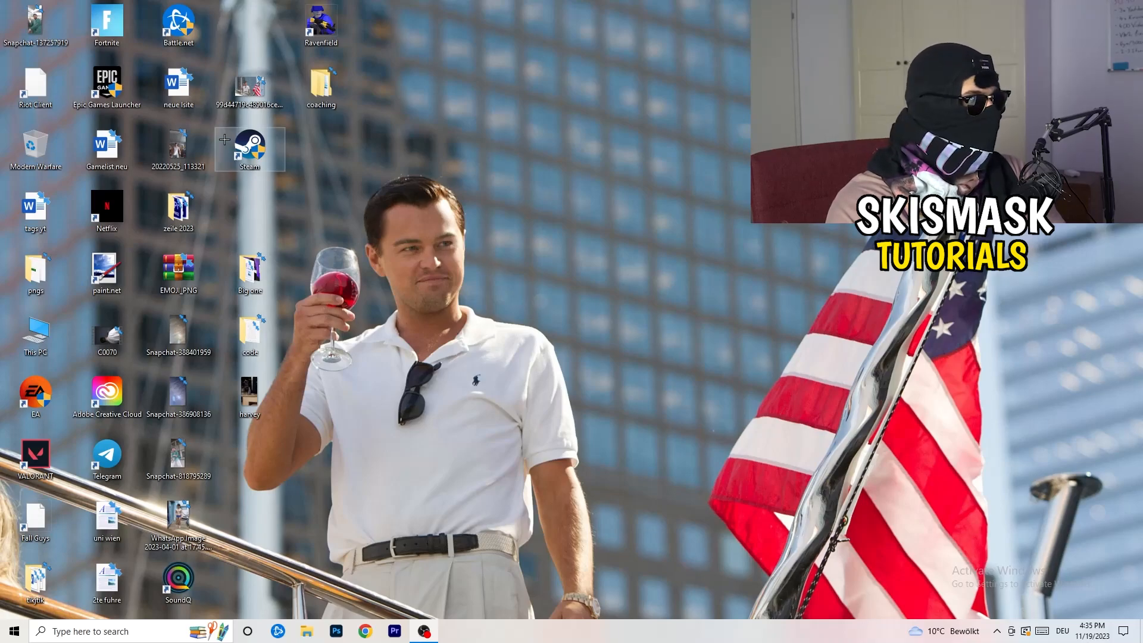
Set Steam's shortcut to Windows 8 compatibility mode, run as administrator, and save.
right_click(250, 149)
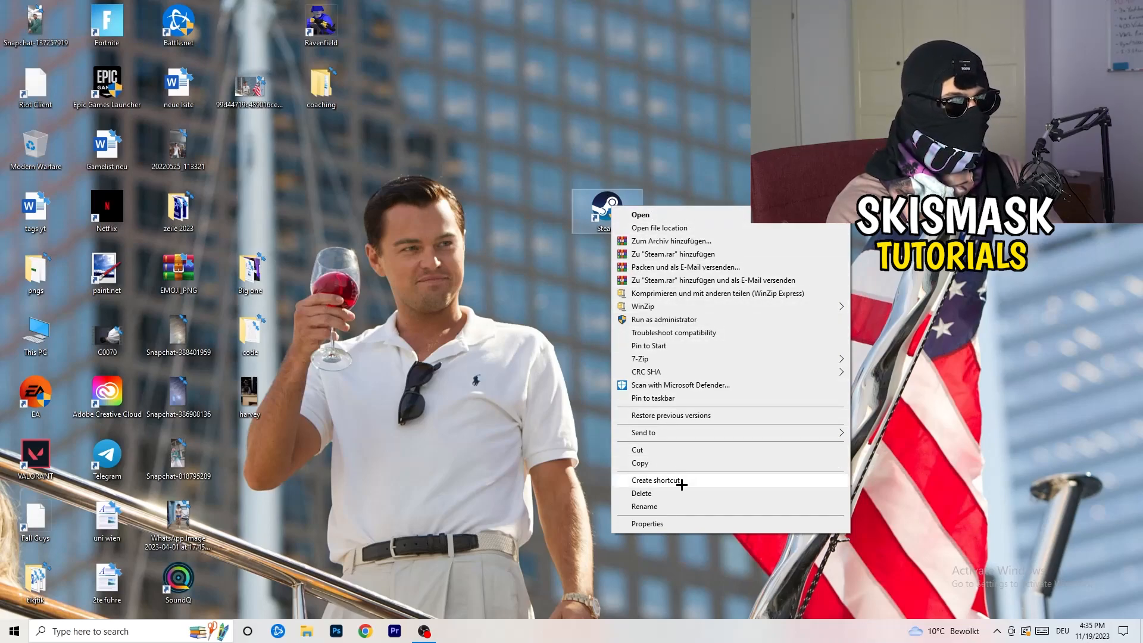
left_click(646, 523)
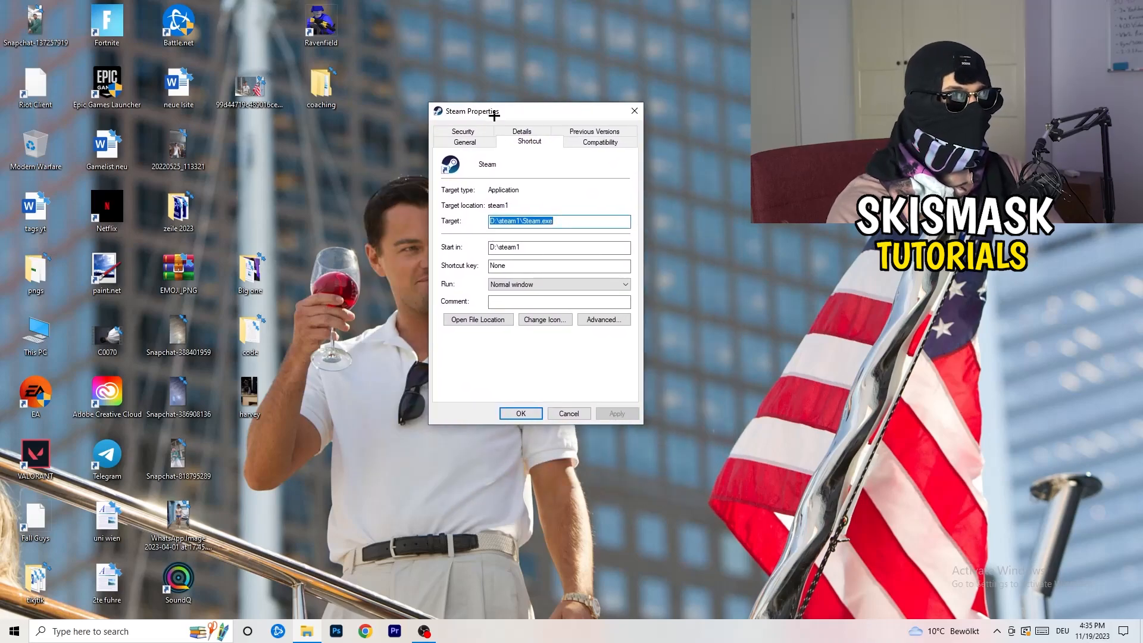
left_click(600, 141)
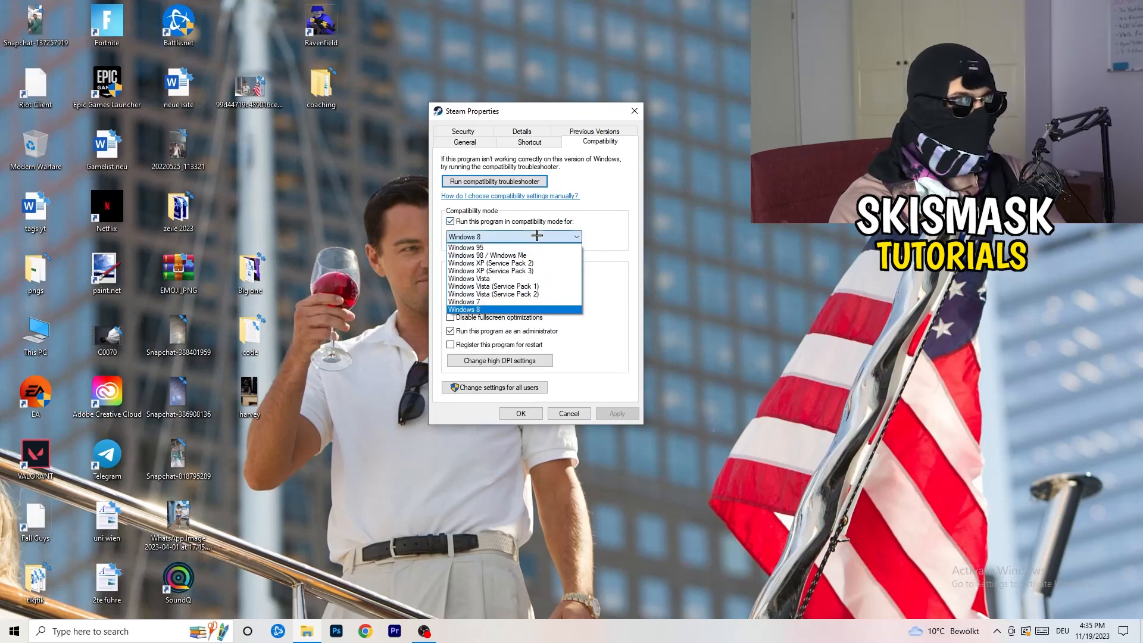
mouse_move(634, 227)
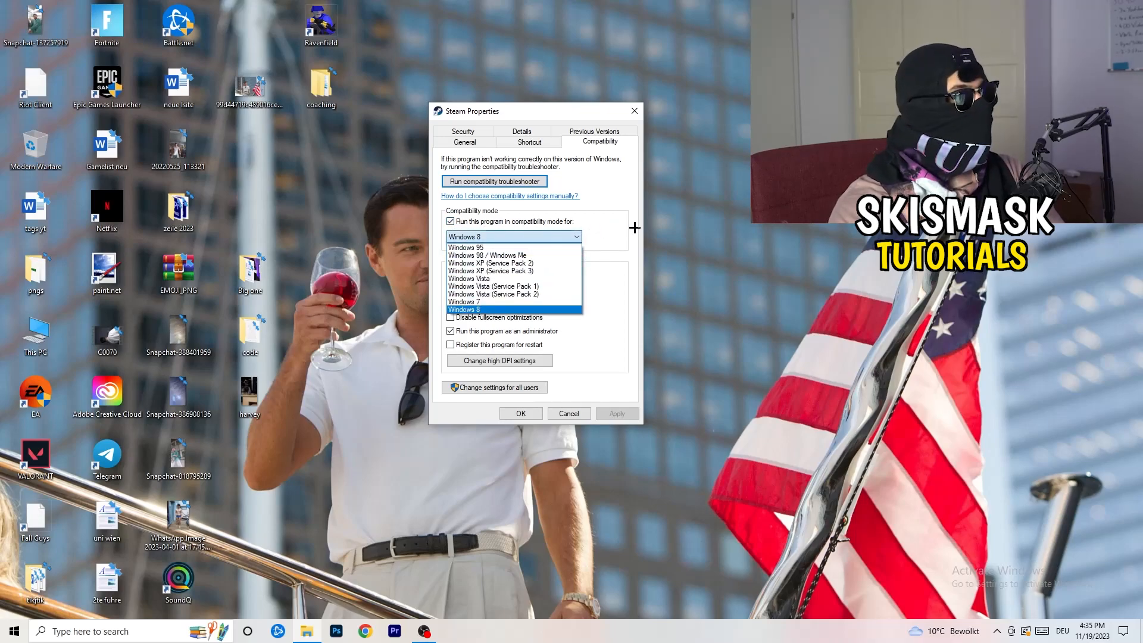
left_click(464, 309)
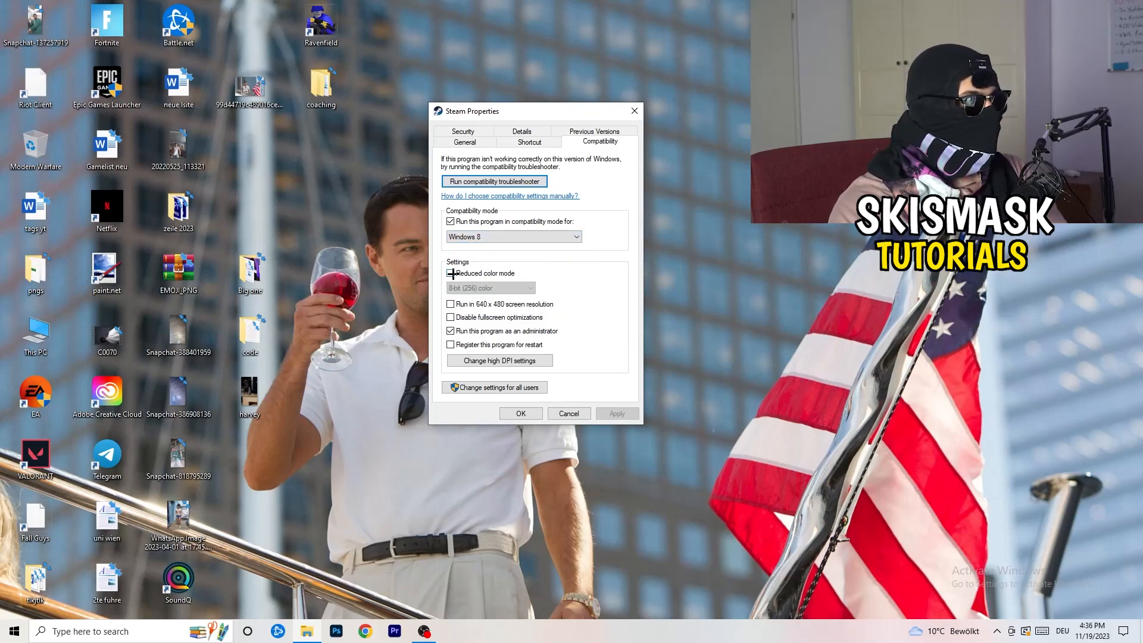
left_click(450, 273)
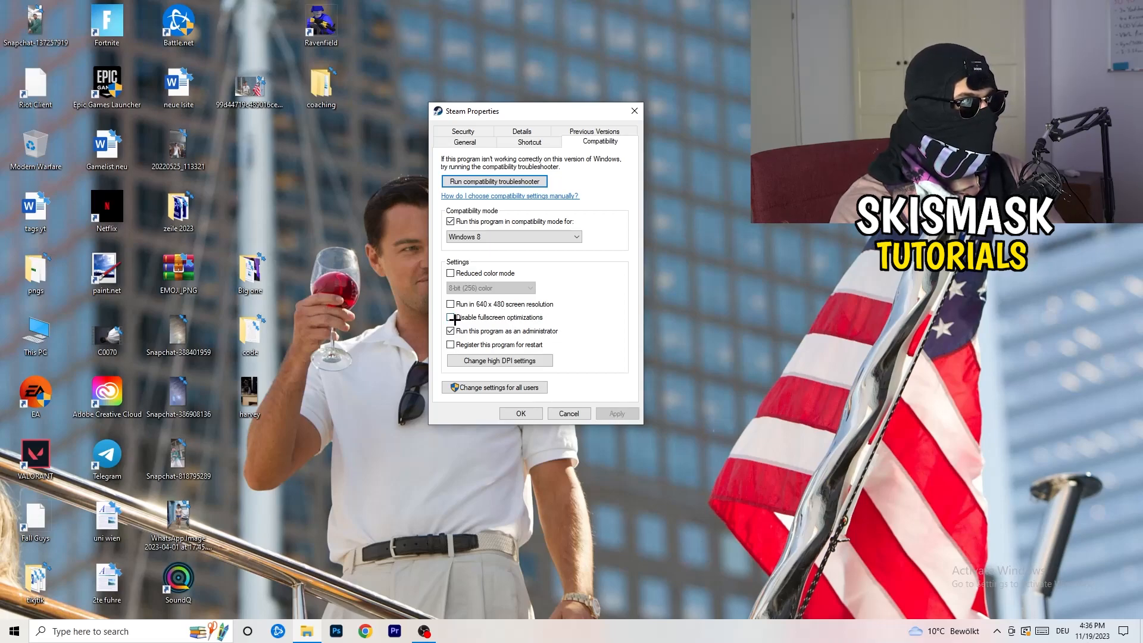
left_click(451, 318)
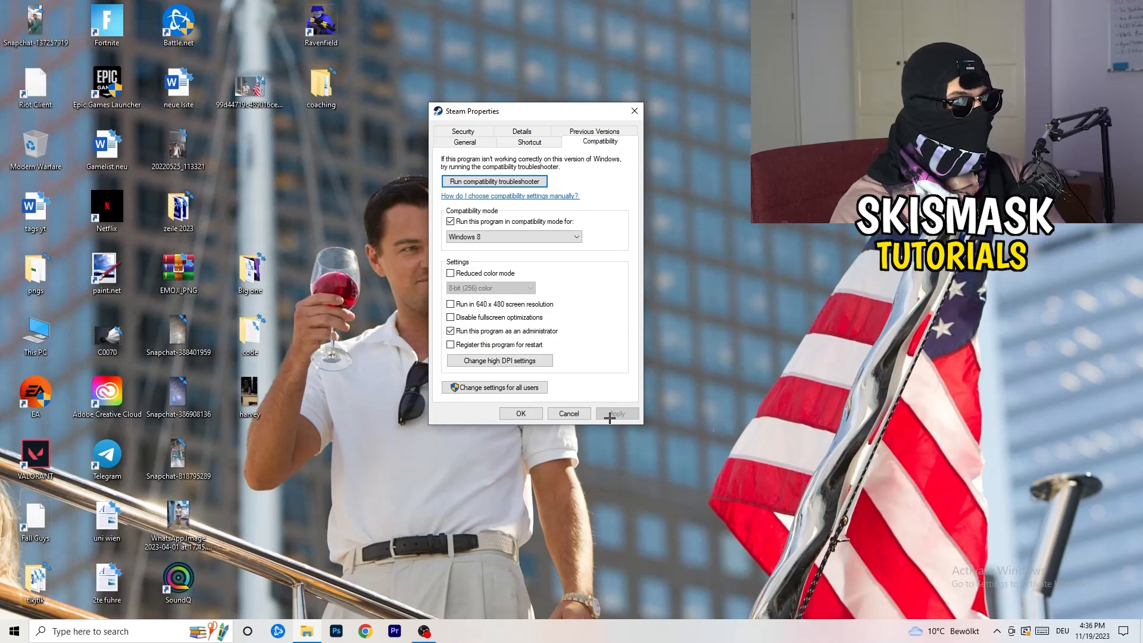
left_click(520, 413)
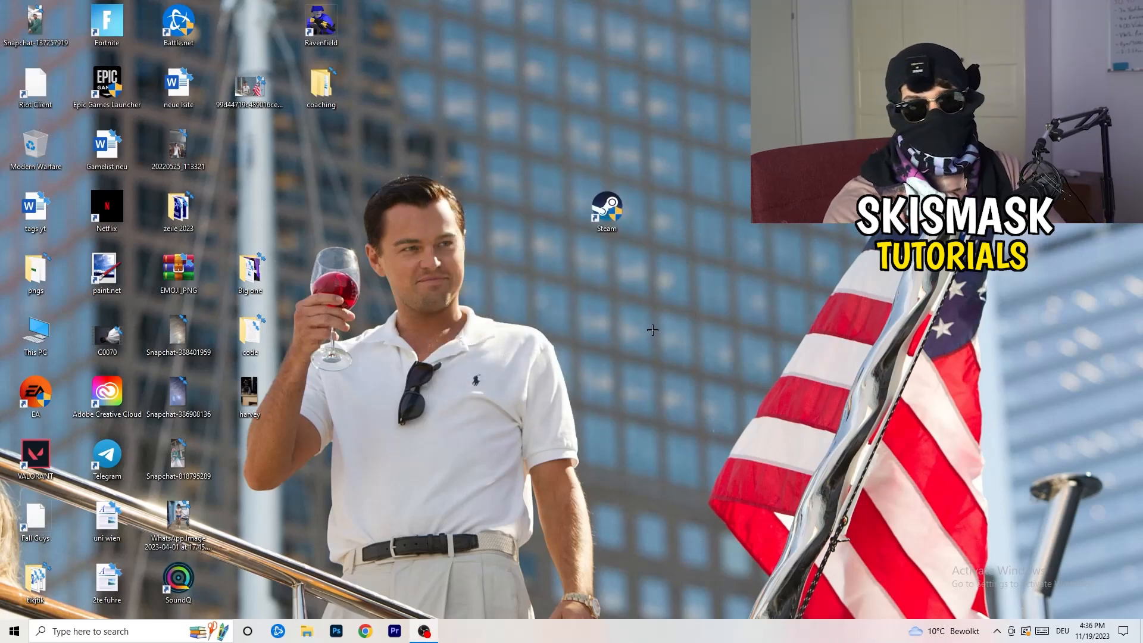
mouse_move(643, 324)
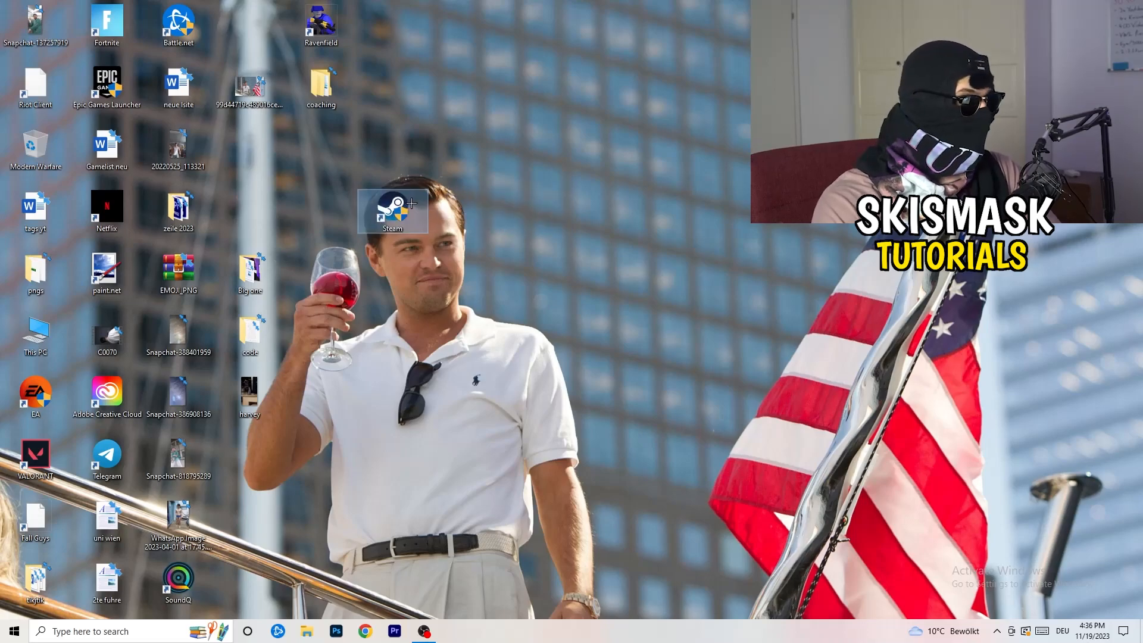
right_click(392, 212)
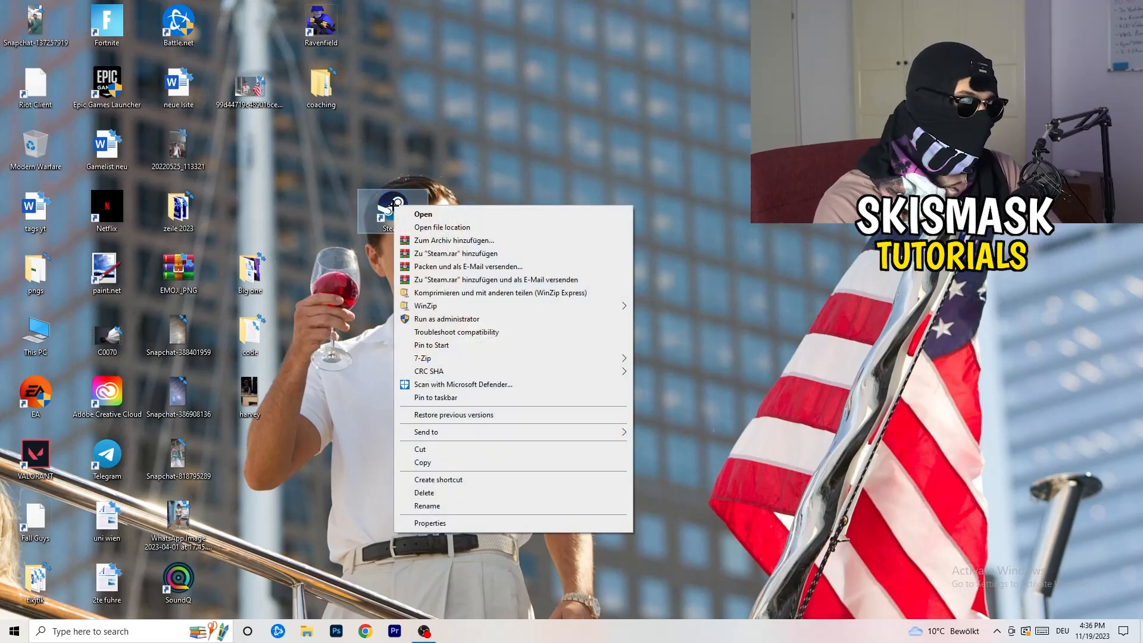
left_click(429, 522)
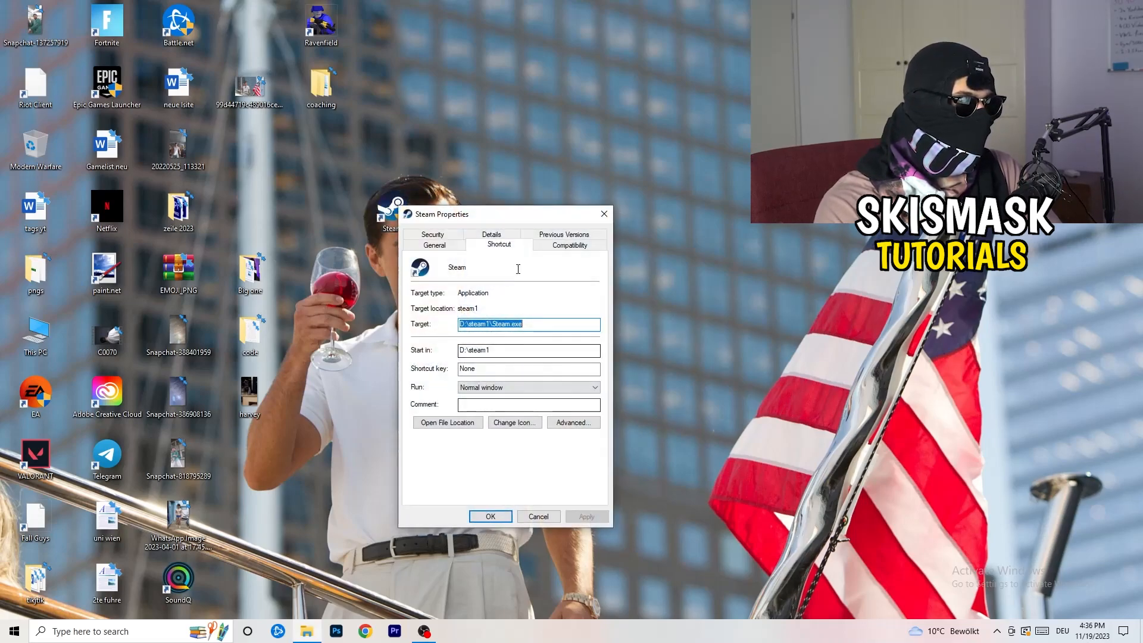
left_click(569, 245)
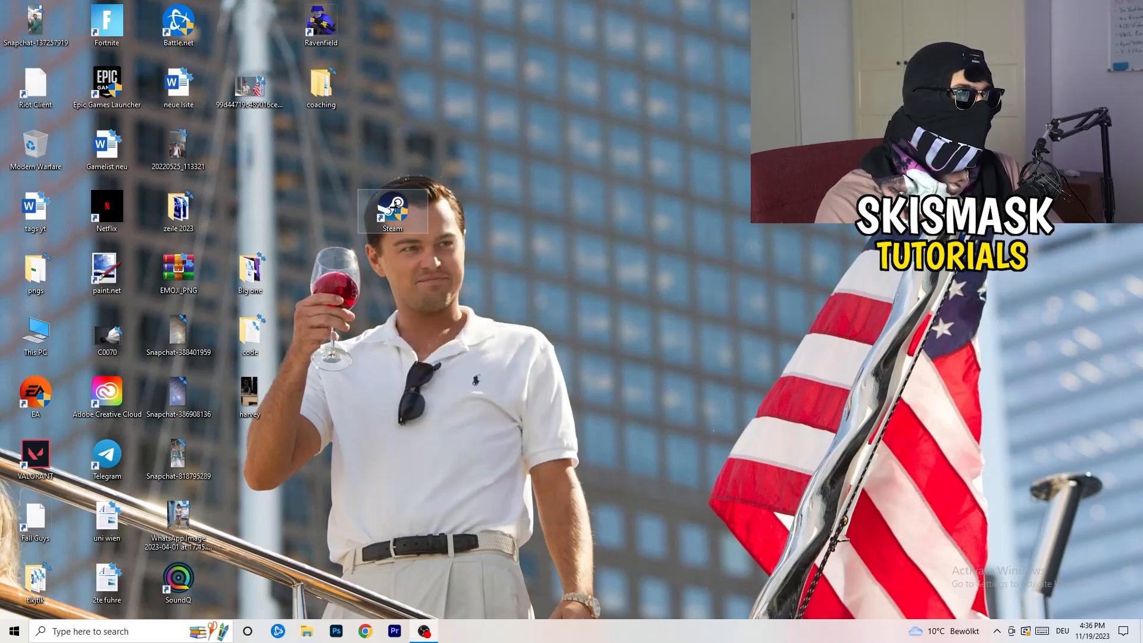
left_click_drag(392, 211, 249, 149)
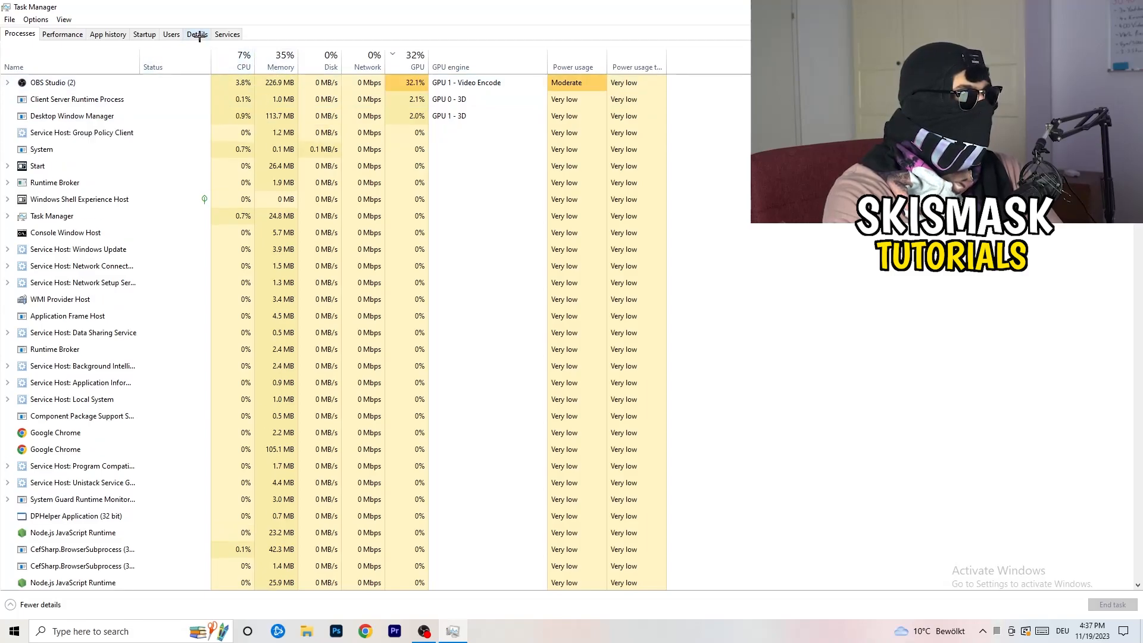
Switch Task Manager to the Details list of processes with PIDs.
left_click(197, 34)
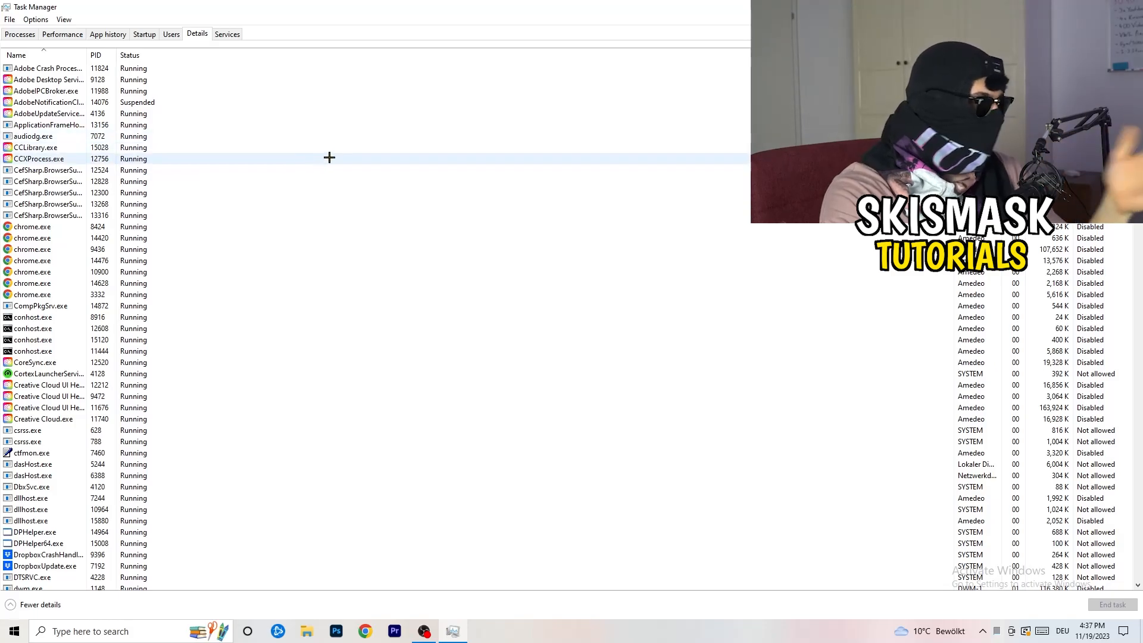
mouse_move(251, 141)
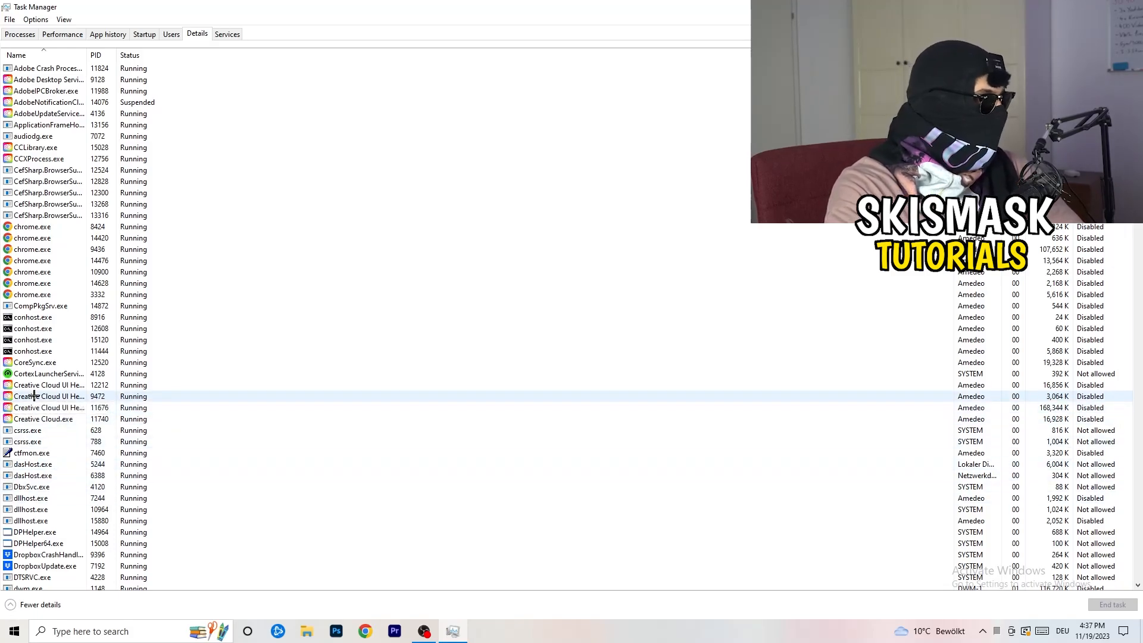
Open the Creative Cloud UI Helper process's menu to show its priority levels.
right_click(51, 395)
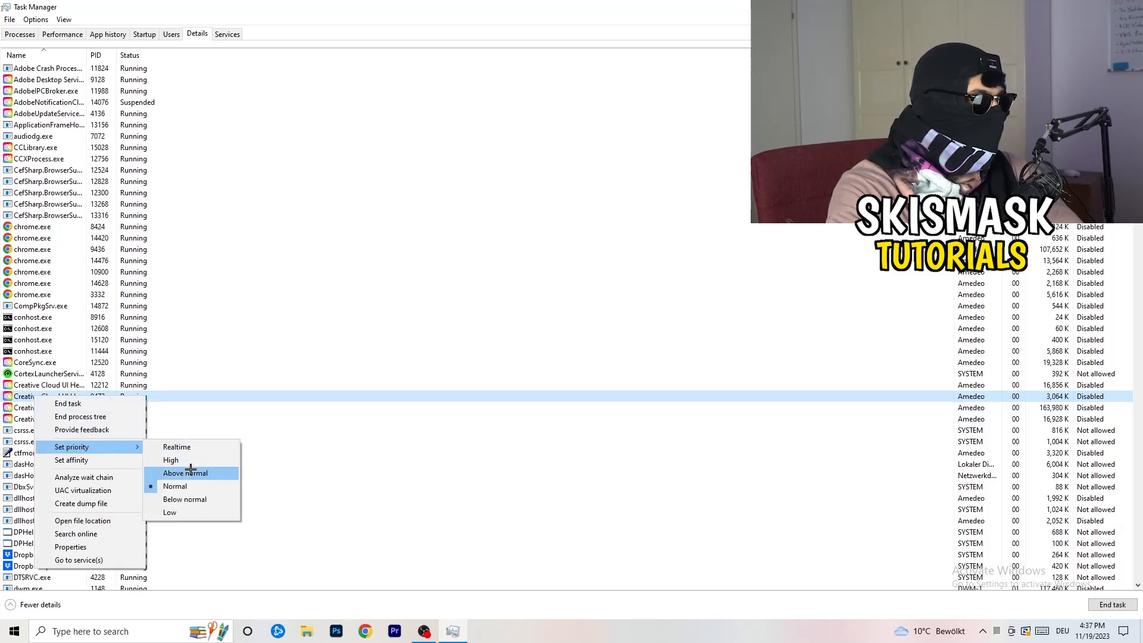
mouse_move(170, 460)
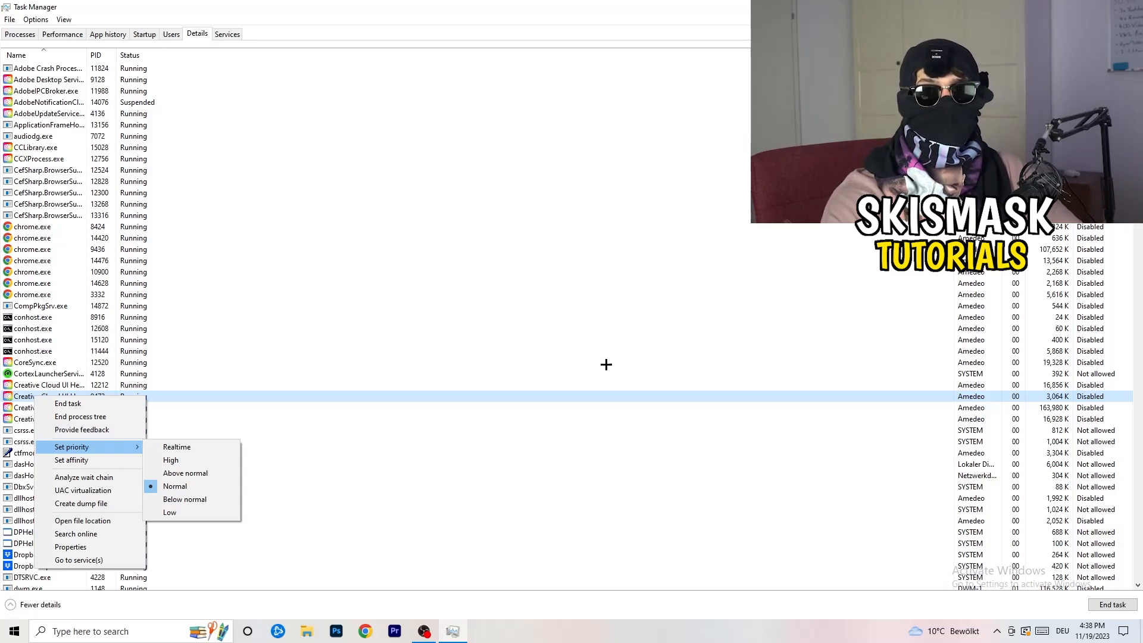
mouse_move(610, 366)
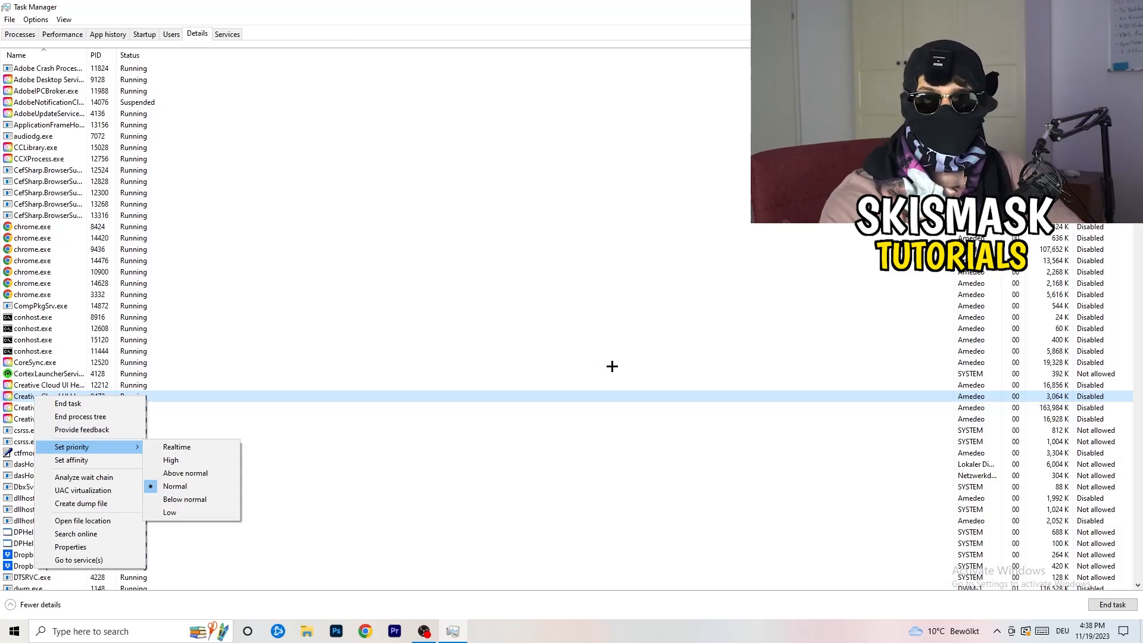
mouse_move(617, 368)
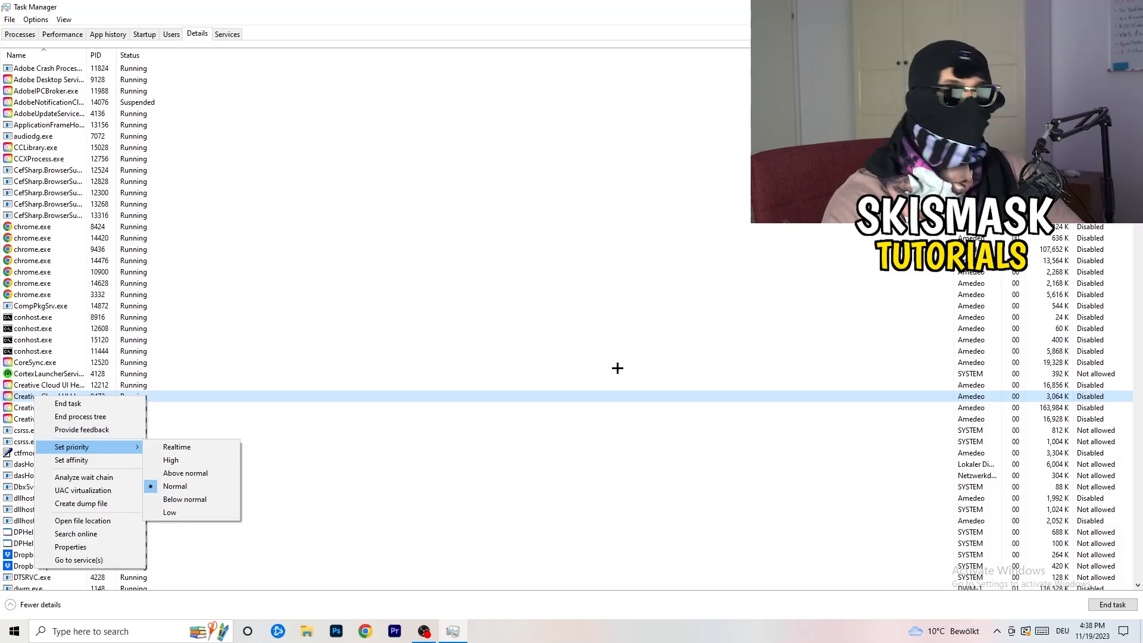
mouse_move(617, 368)
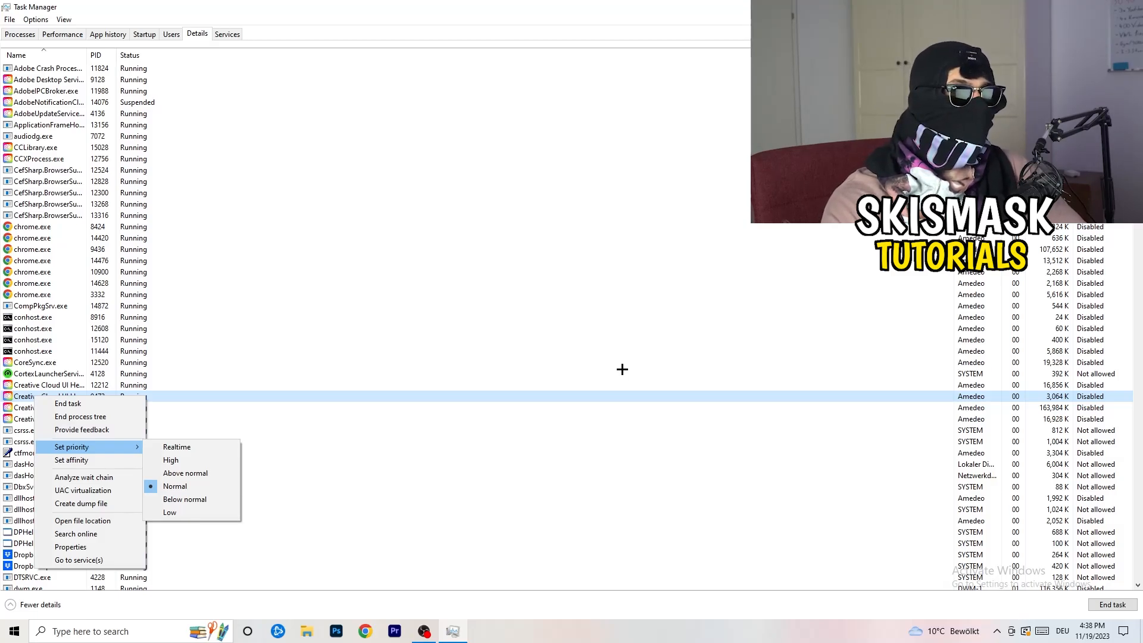